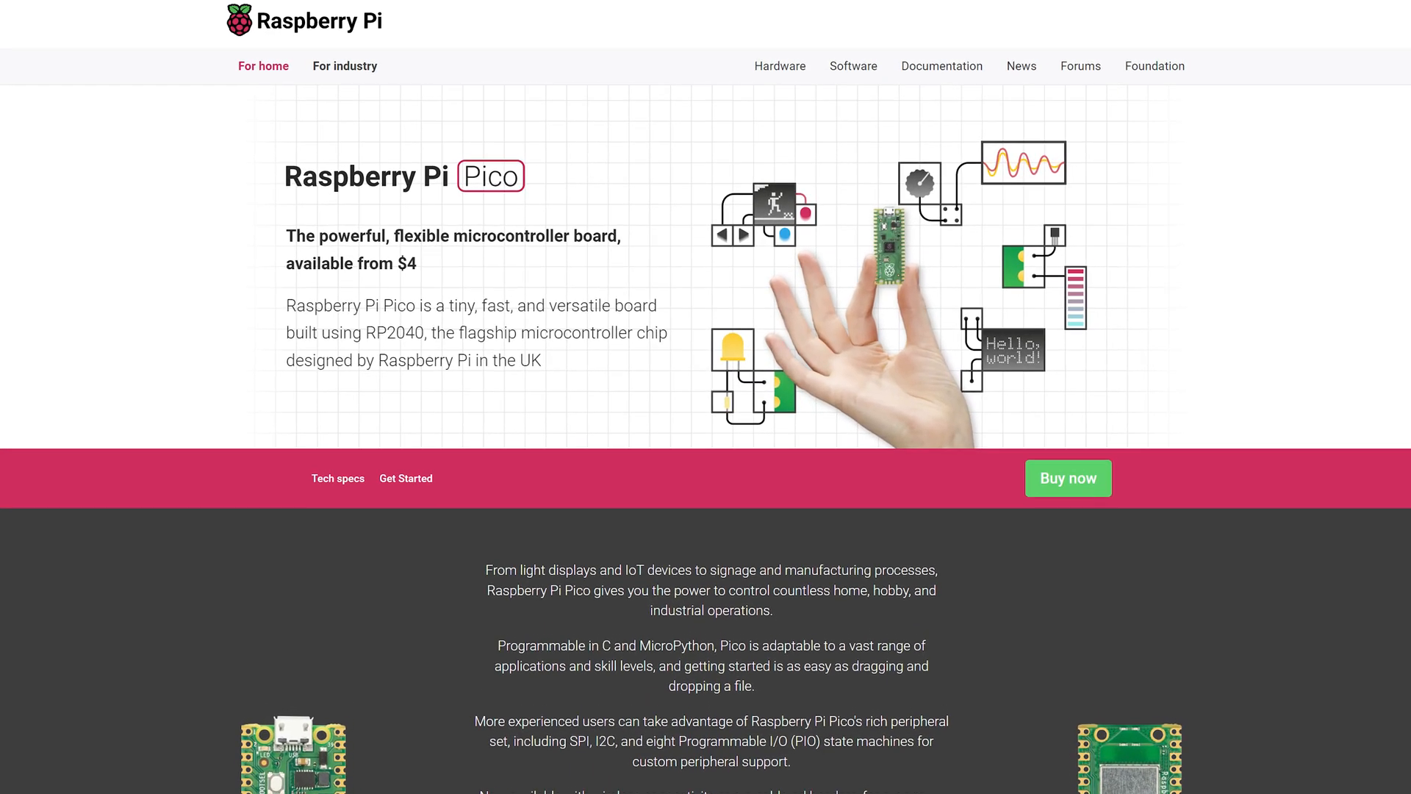
Scroll the webhdx profile to Pinned and open the PicoBoot repository
scroll(down, 3)
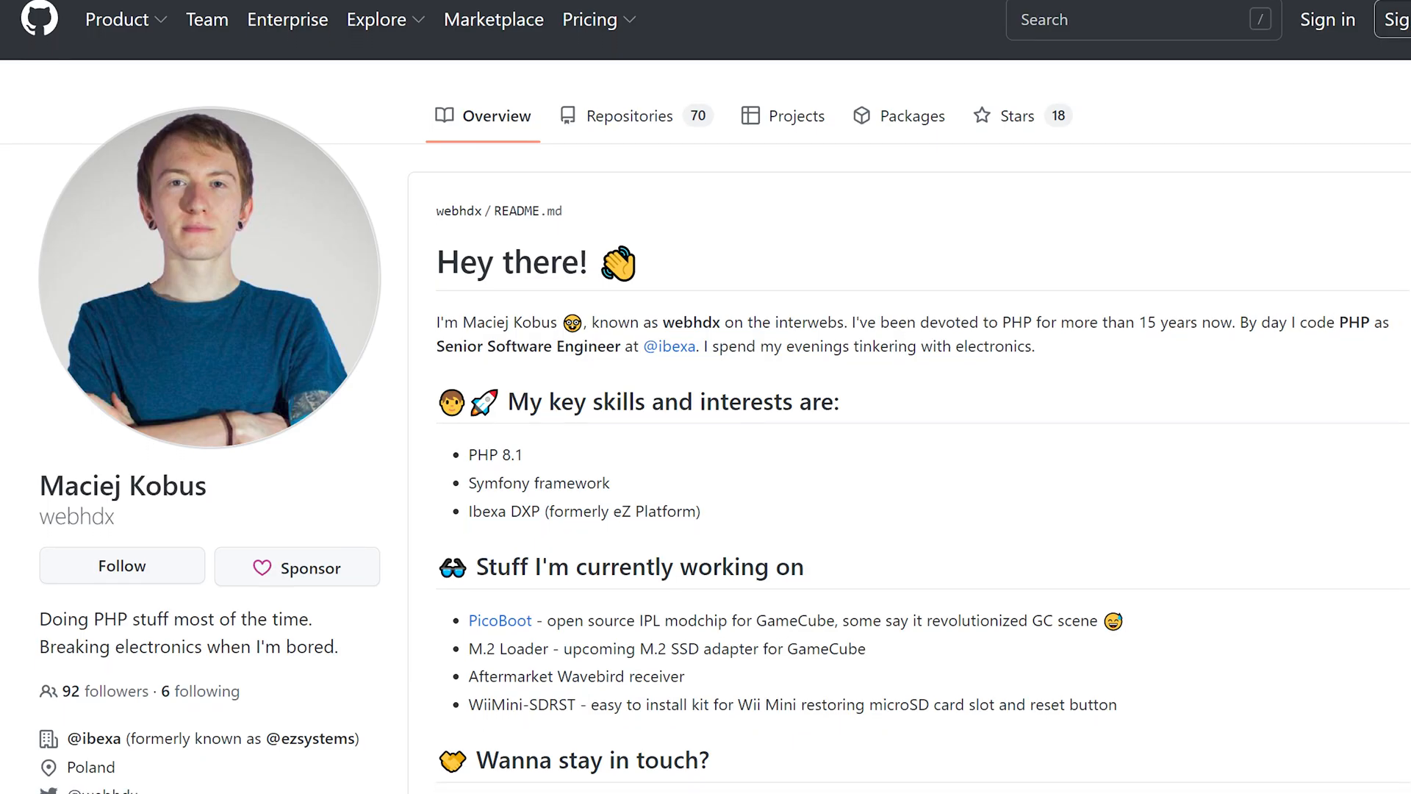
scroll(down, 3)
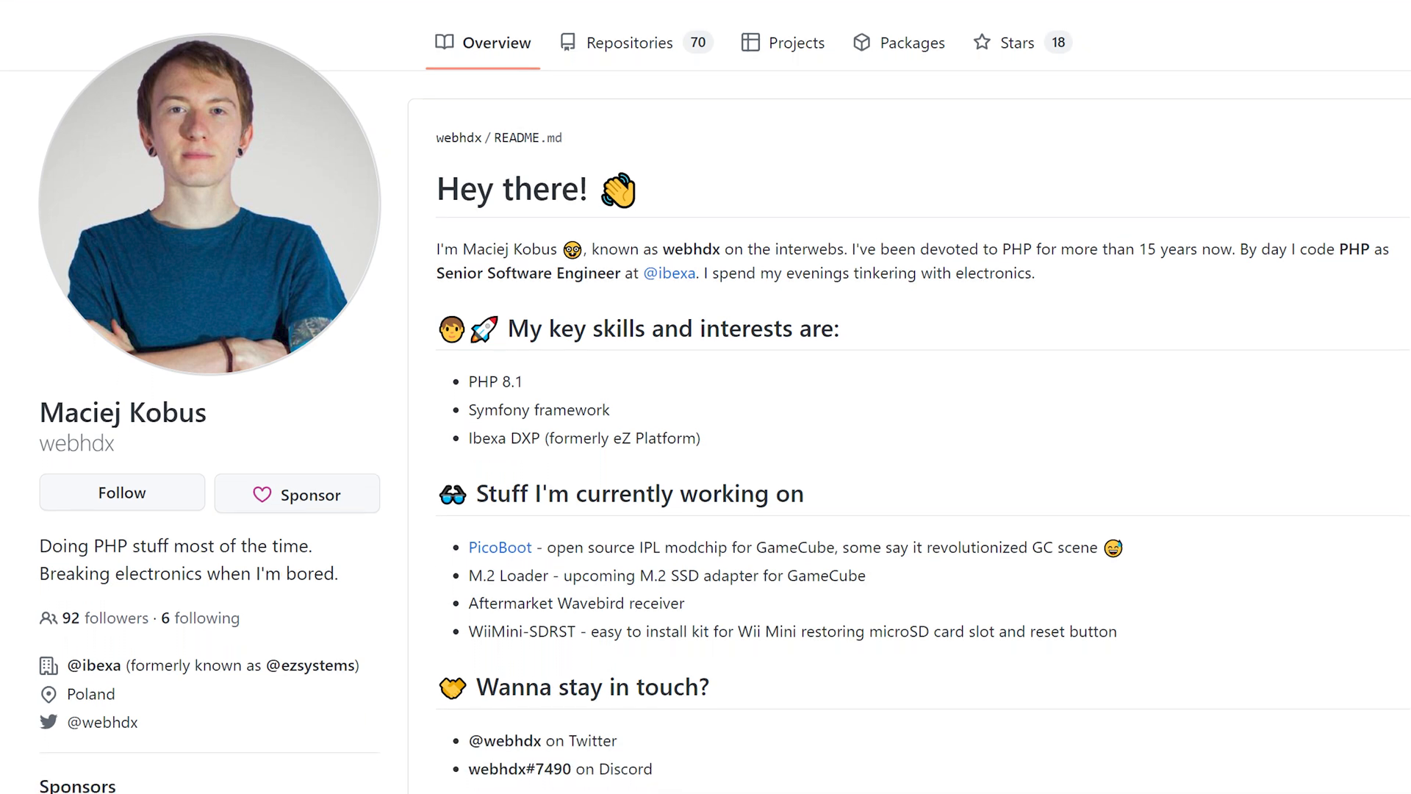
scroll(down, 3)
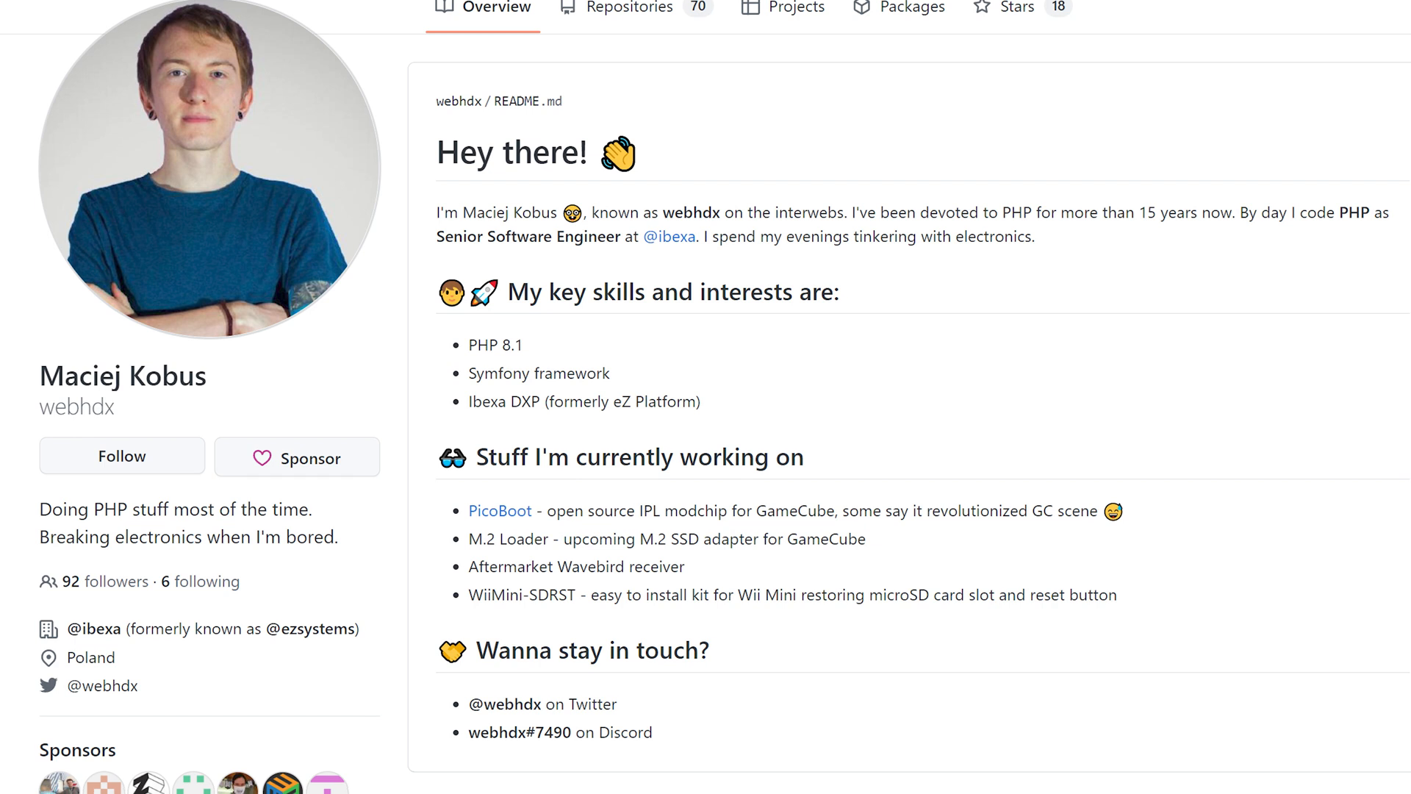
scroll(down, 3)
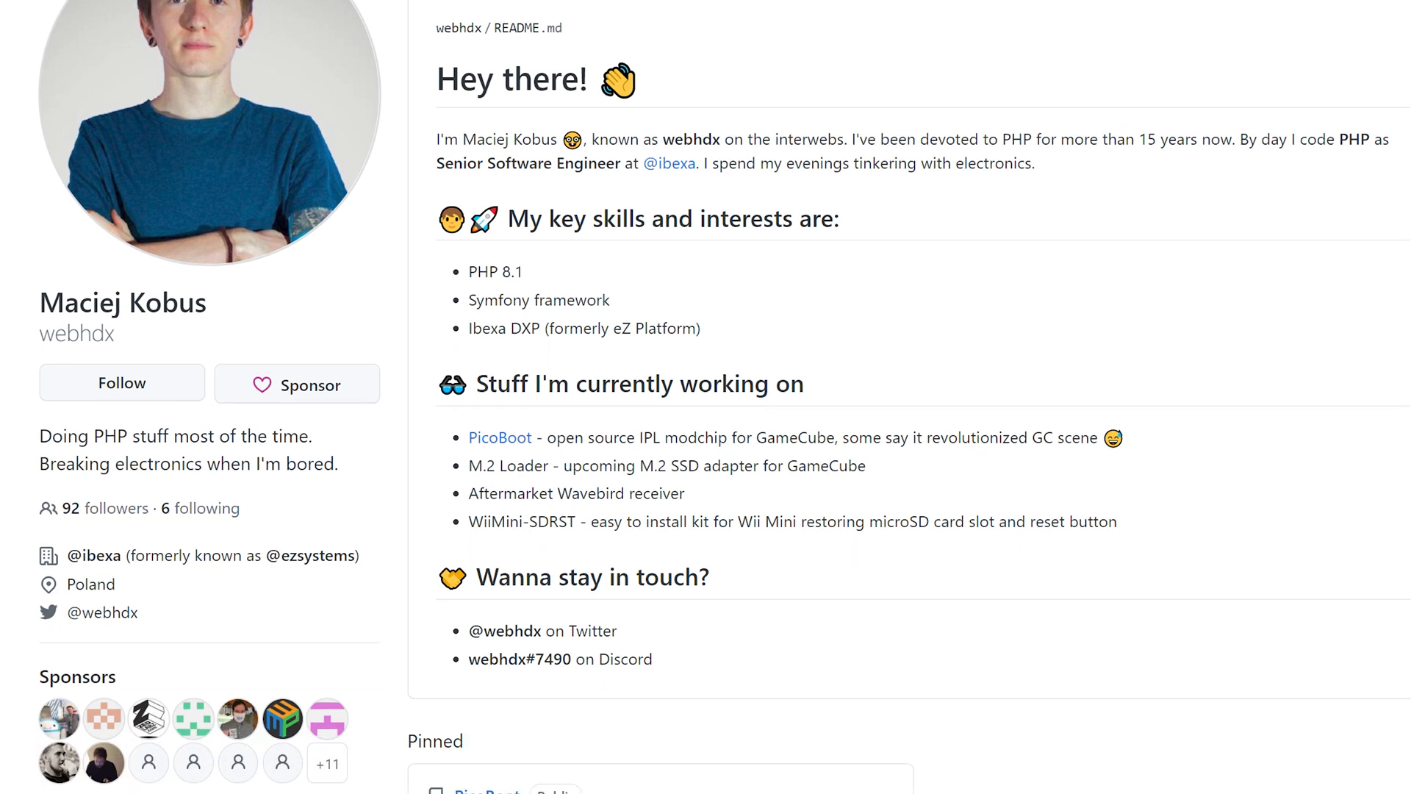
scroll(down, 3)
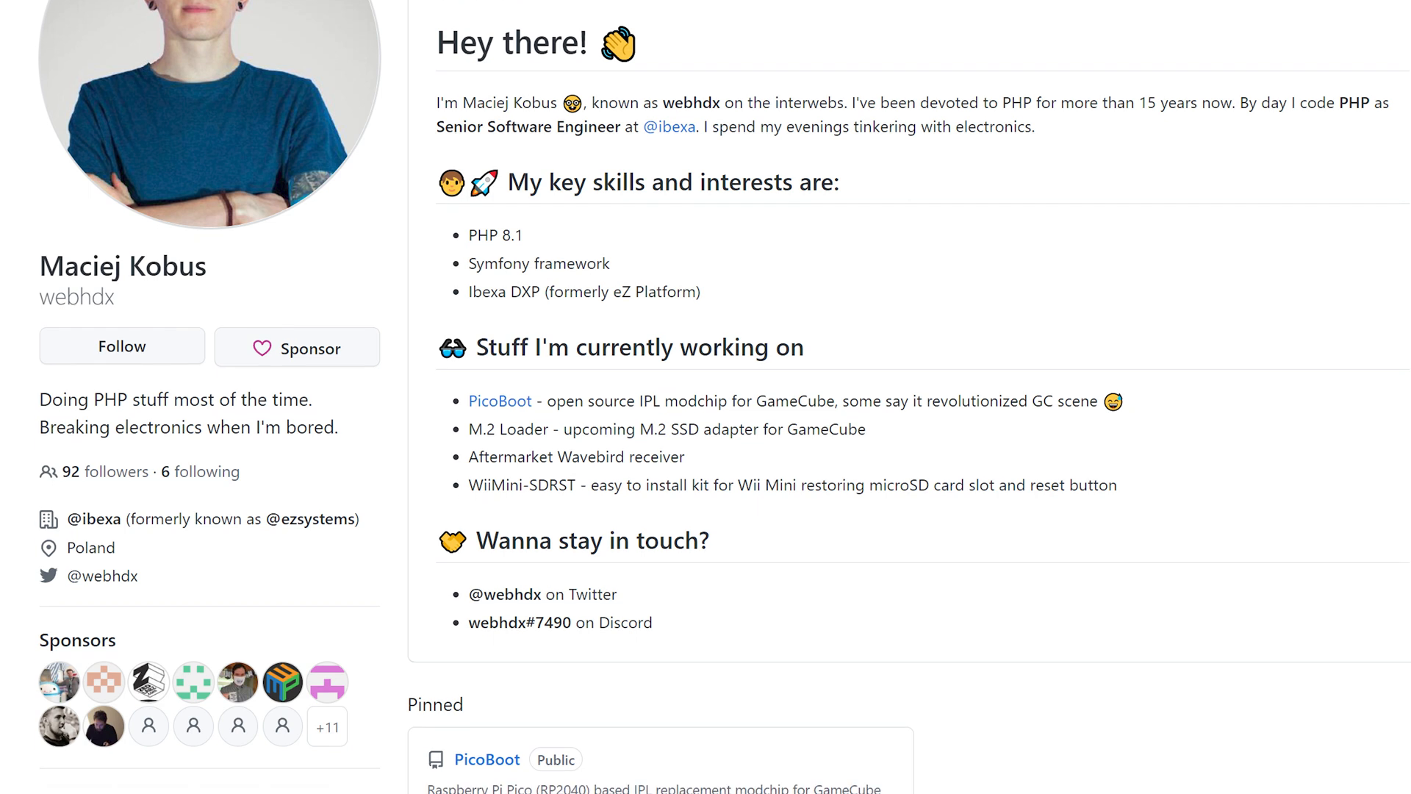
scroll(down, 3)
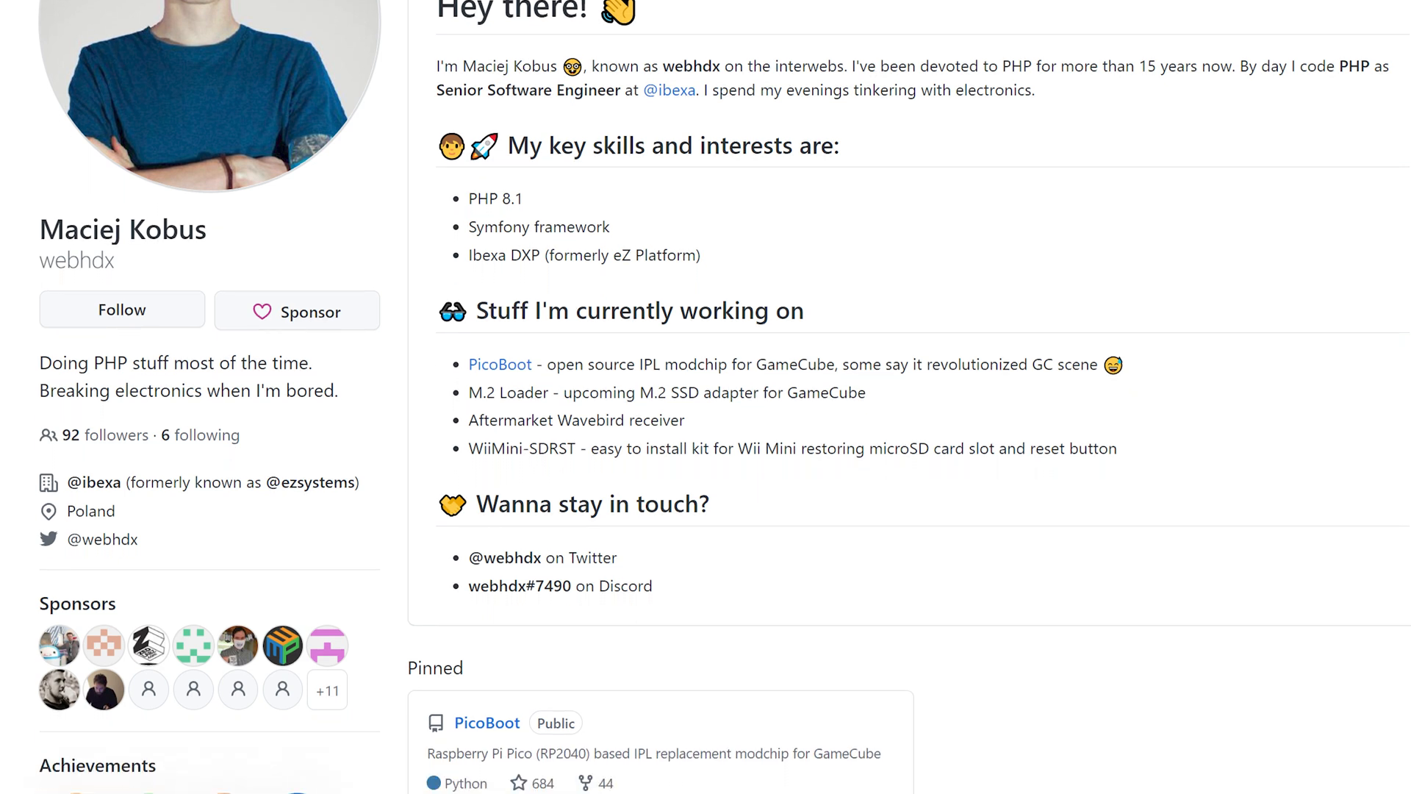
scroll(down, 3)
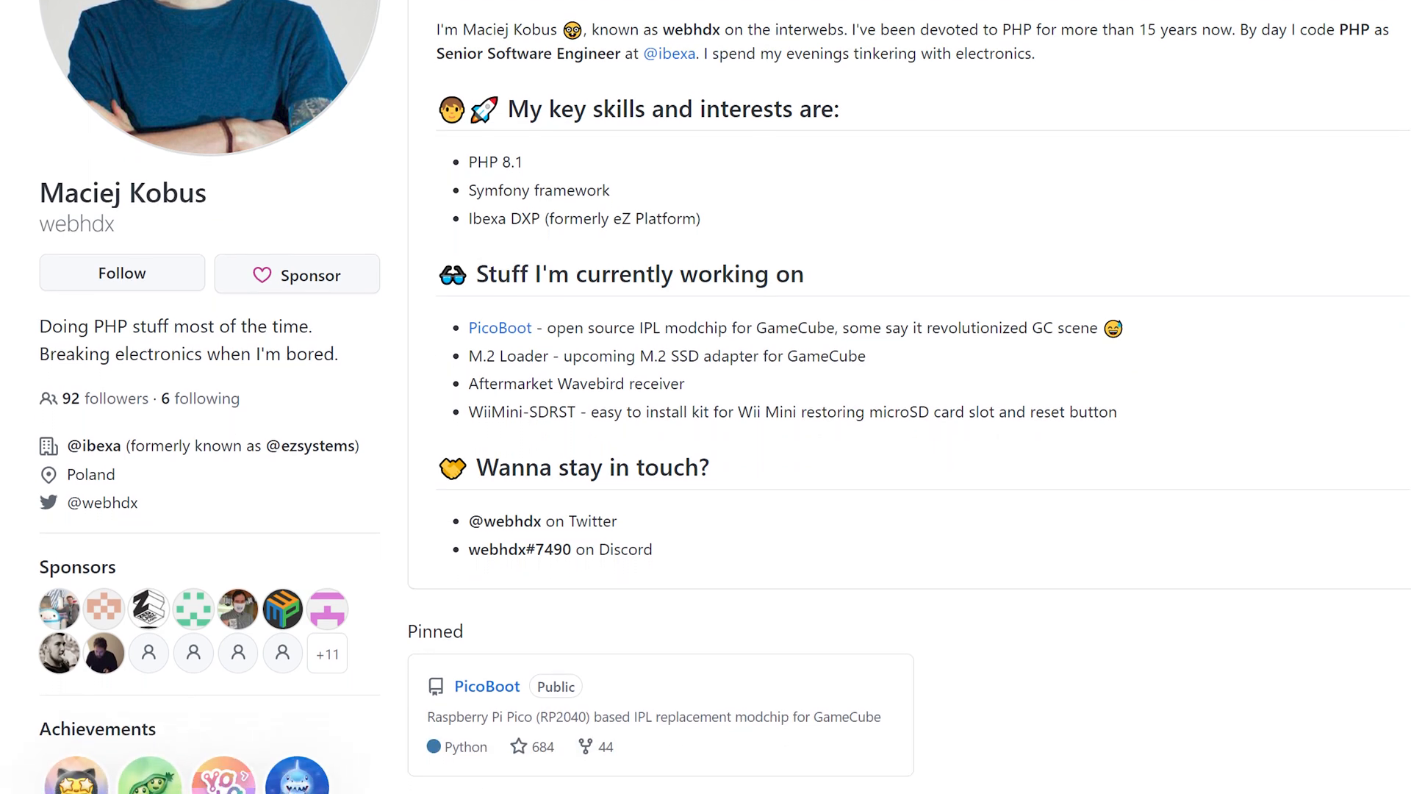
click(487, 687)
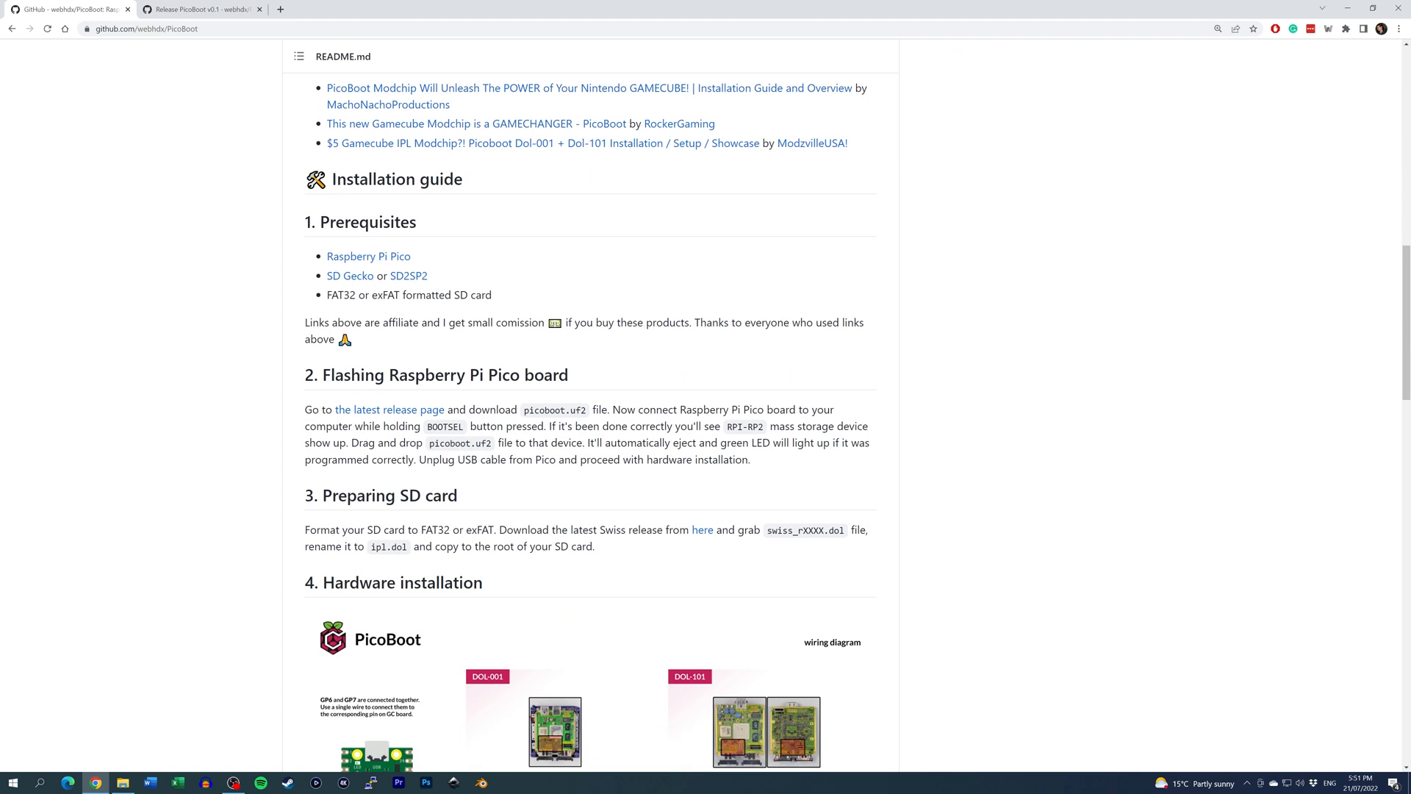
mouse_move(388, 413)
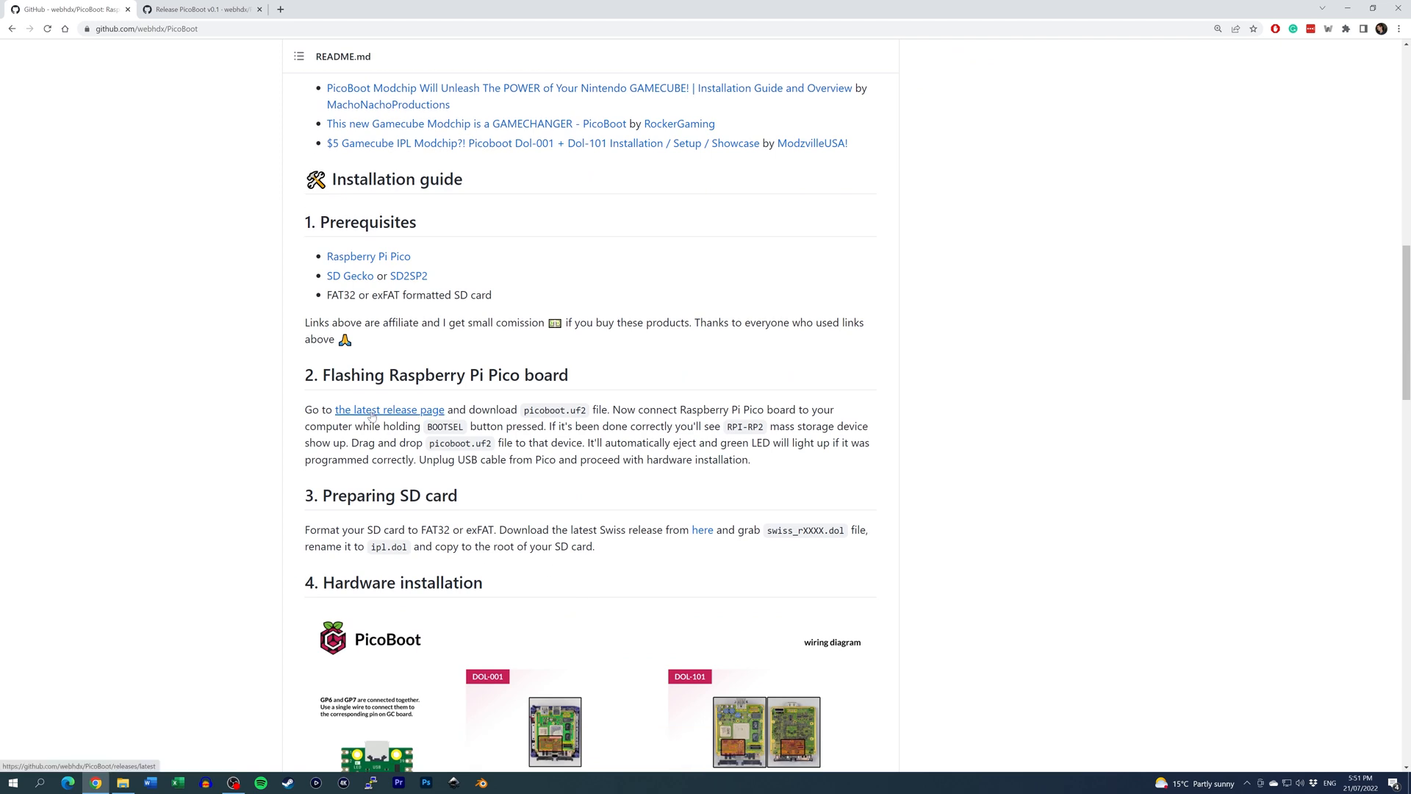
Download picoboot.uf2 from the PicoBoot release, then swiss_r1336.7z from the Swiss release
click(388, 410)
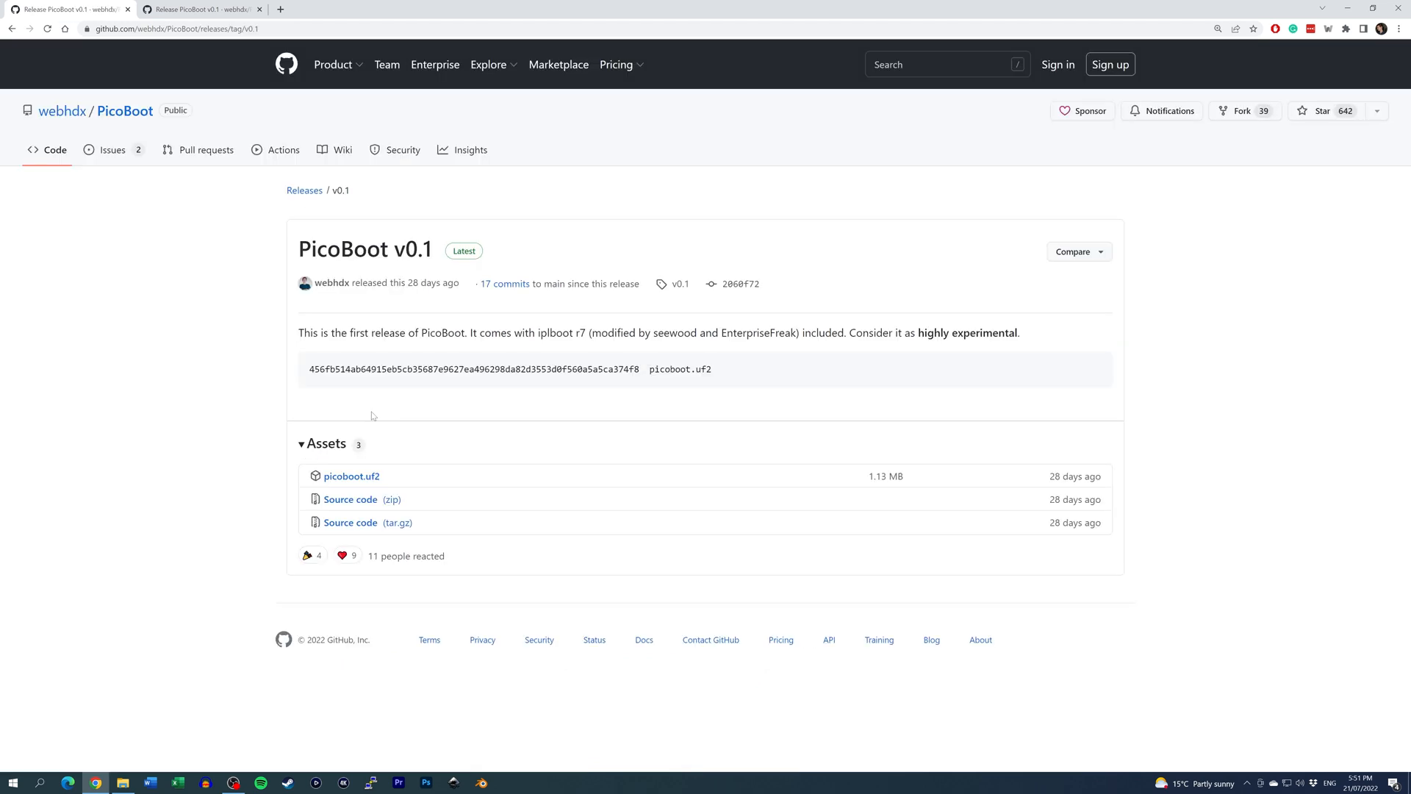
mouse_move(366, 459)
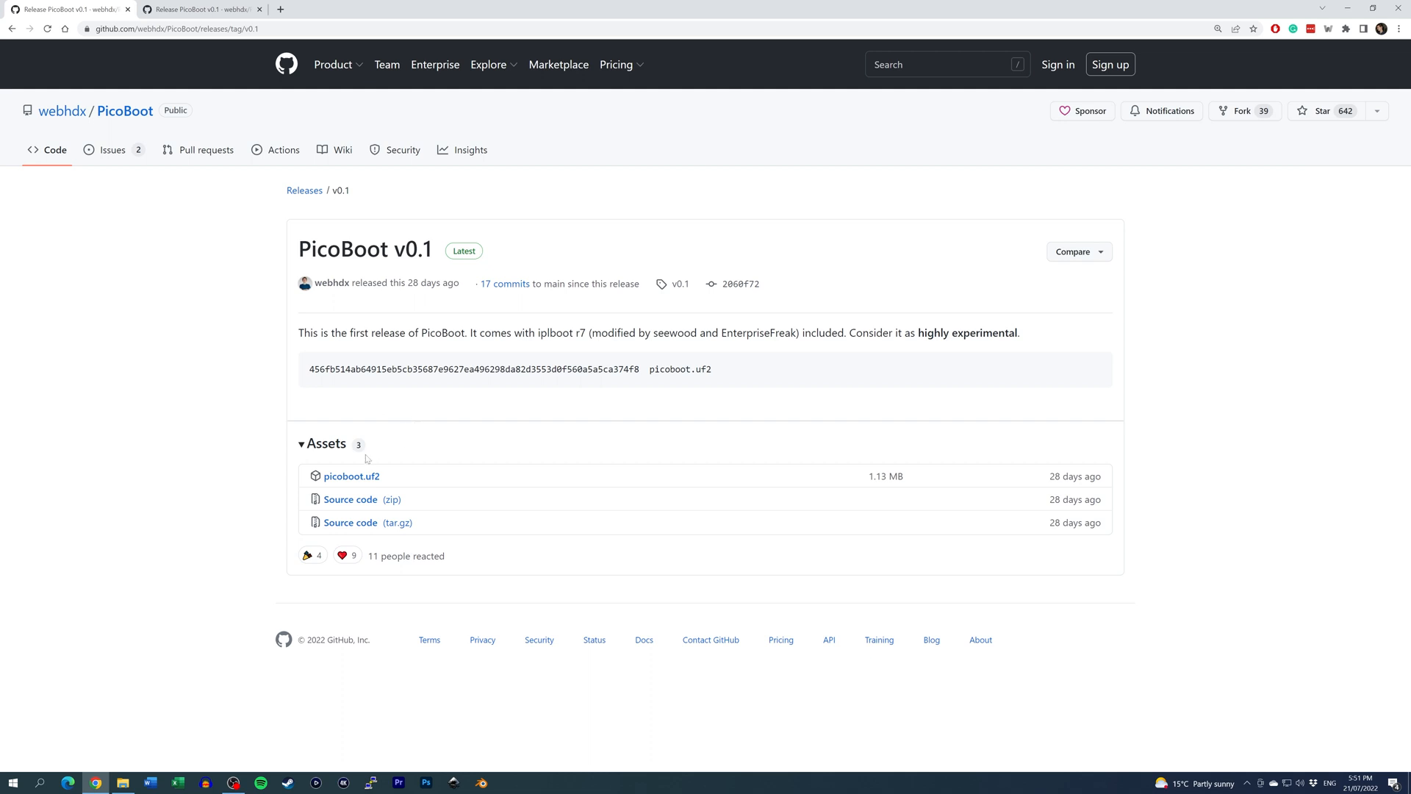
click(350, 474)
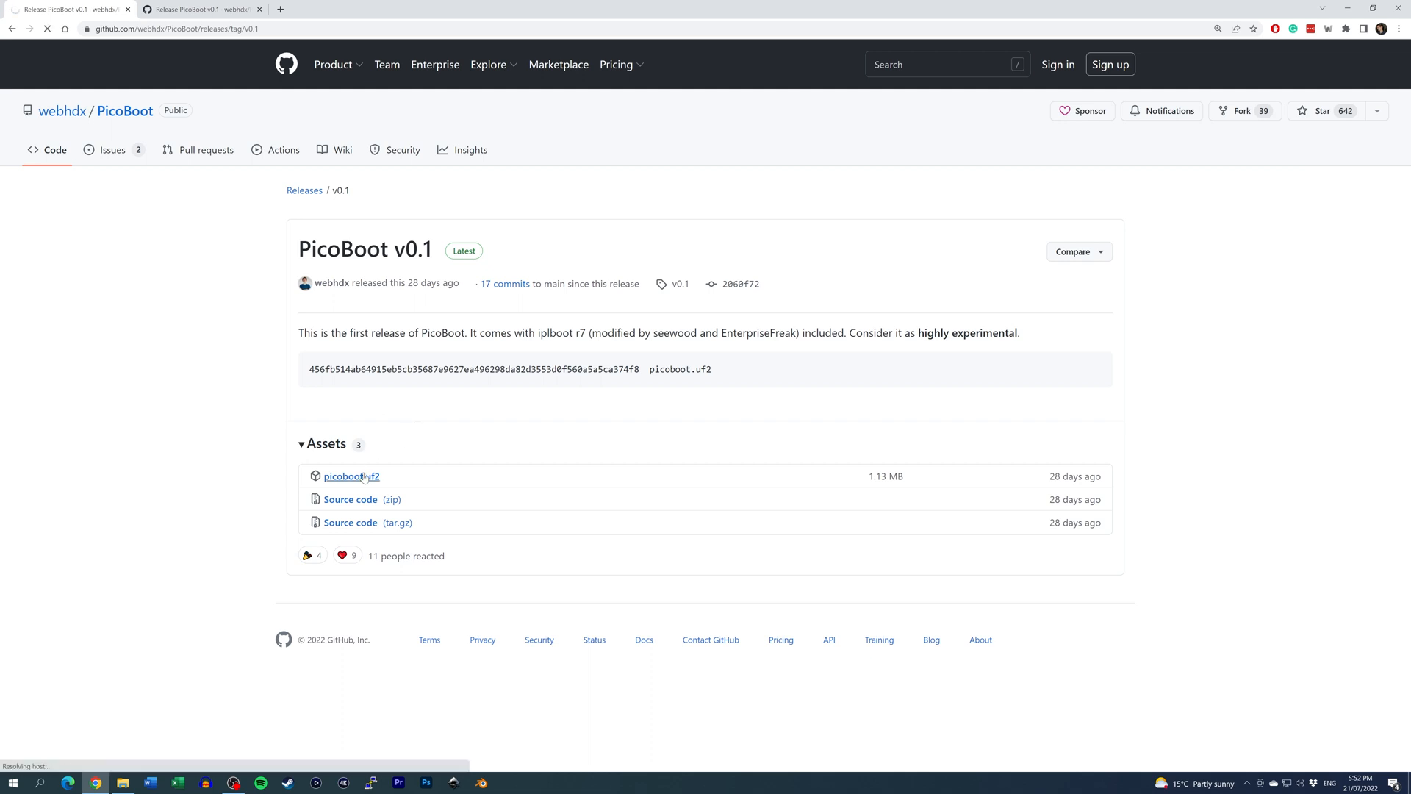
click(351, 475)
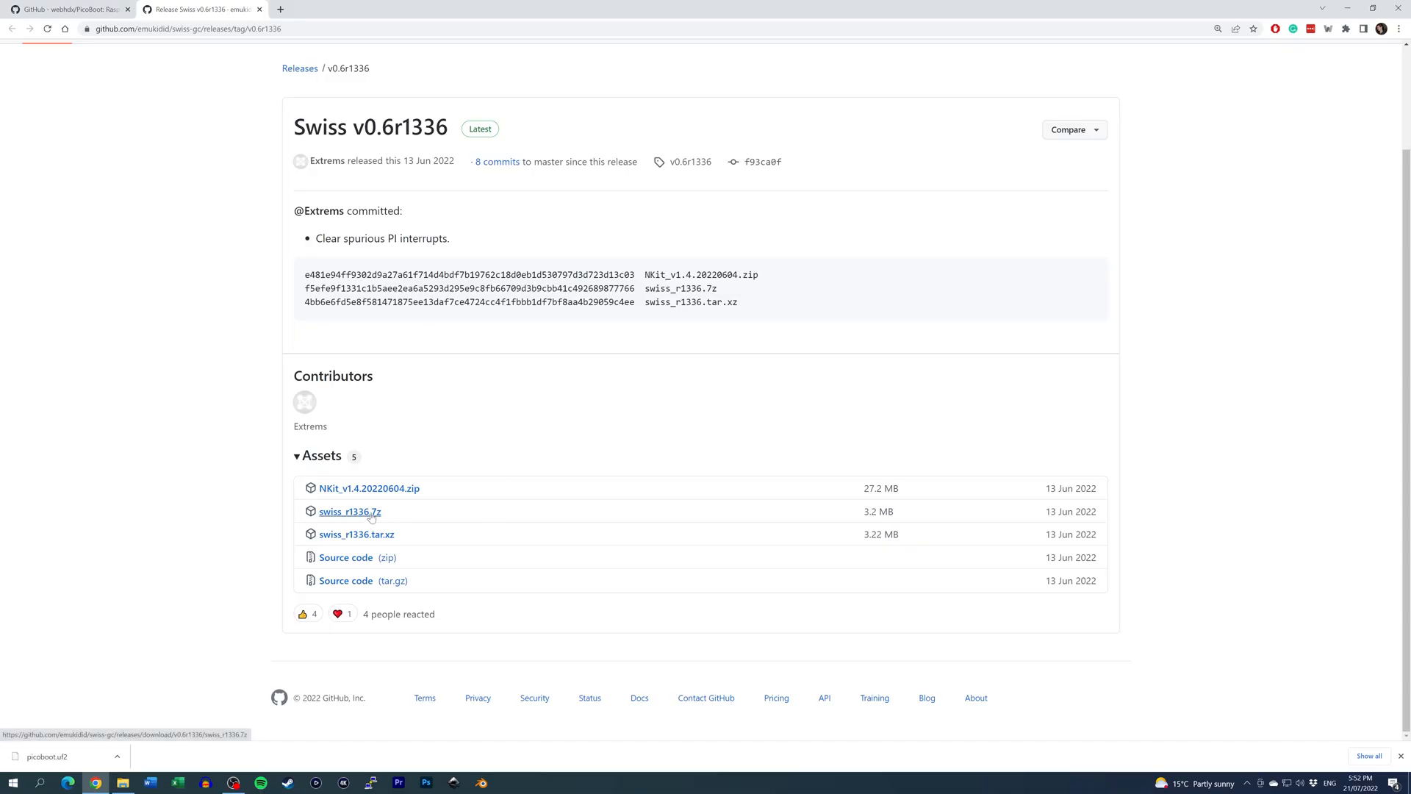
click(350, 512)
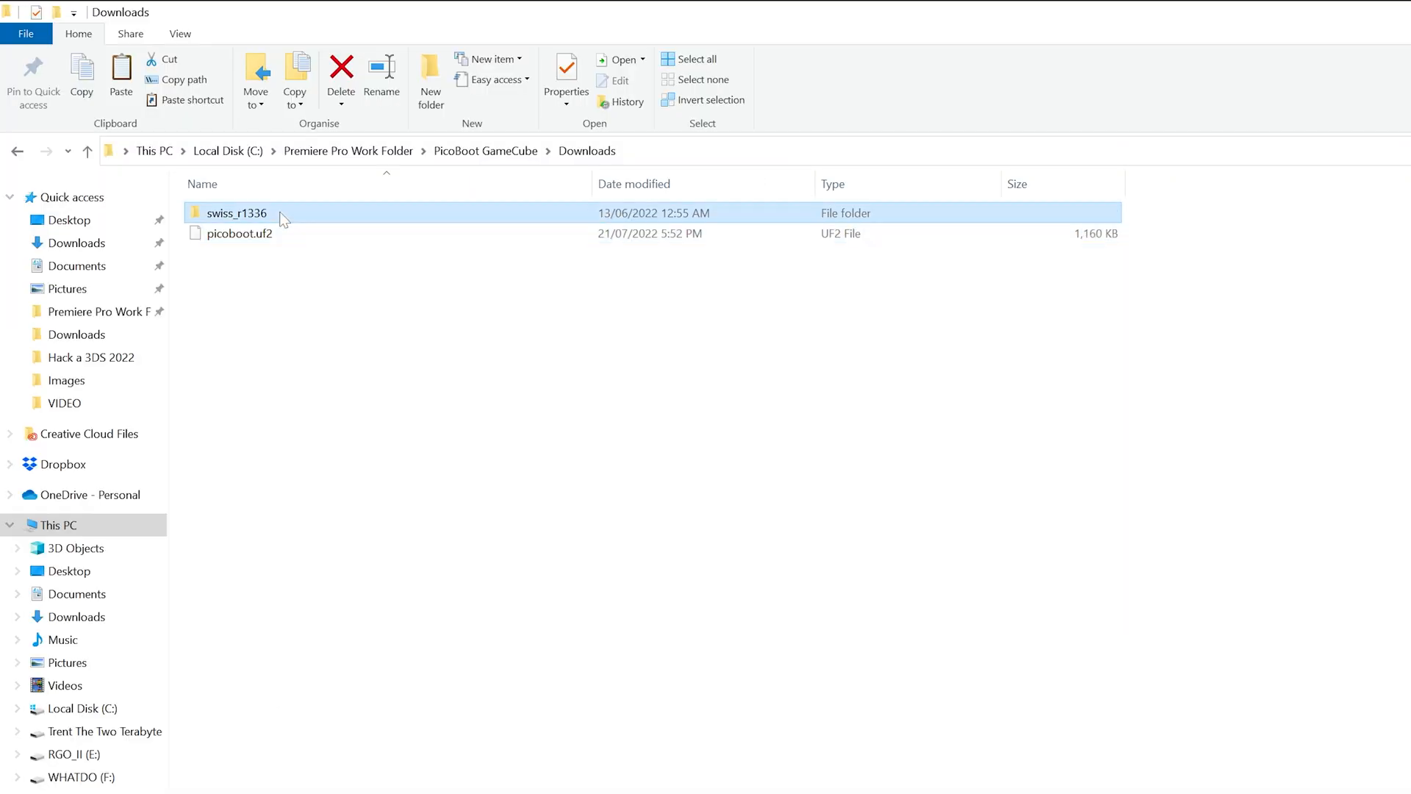
Copy swiss_r1336.dol from swiss_r1336 > DOL to USB Drive (J:) and begin renaming it
double_click(236, 211)
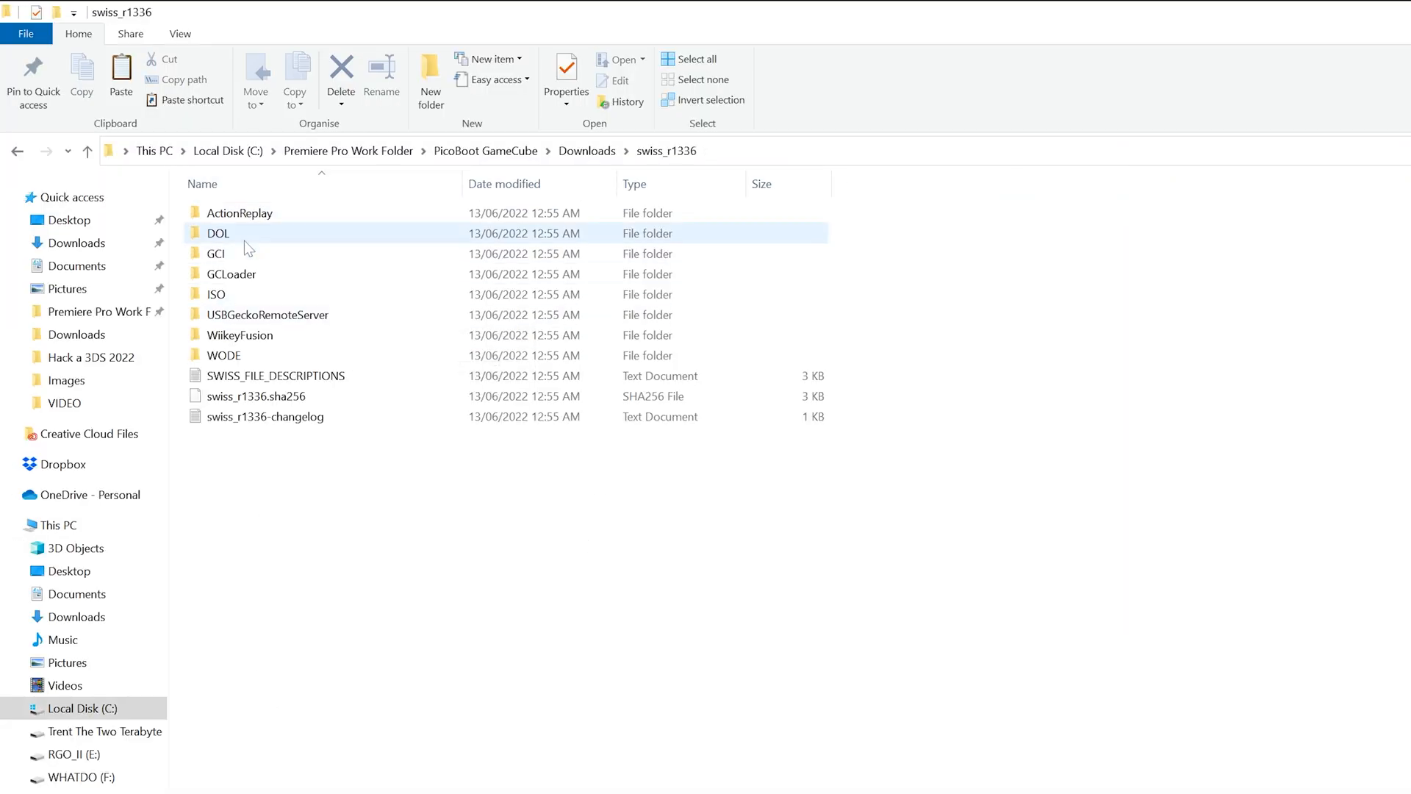
double_click(217, 233)
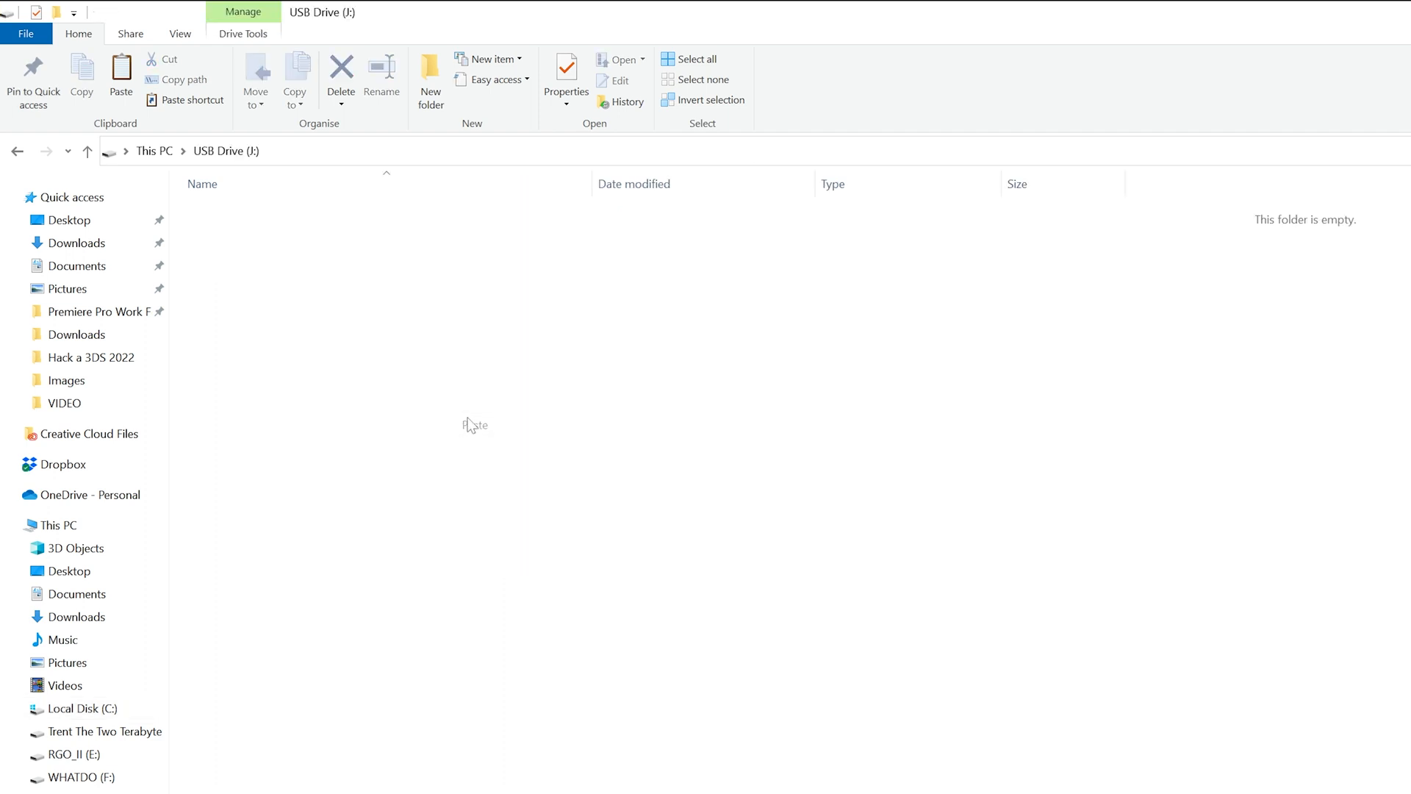
right_click(242, 212)
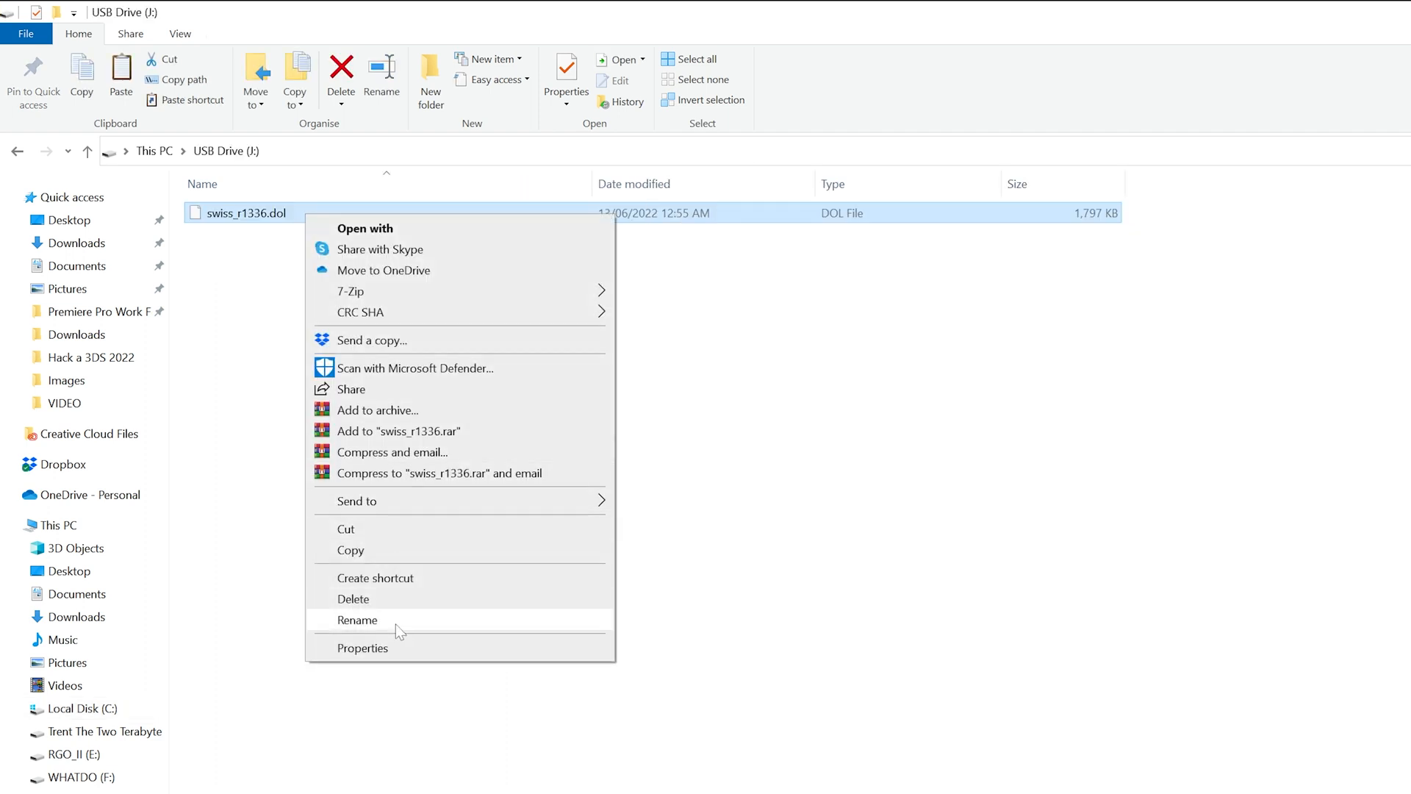
click(356, 619)
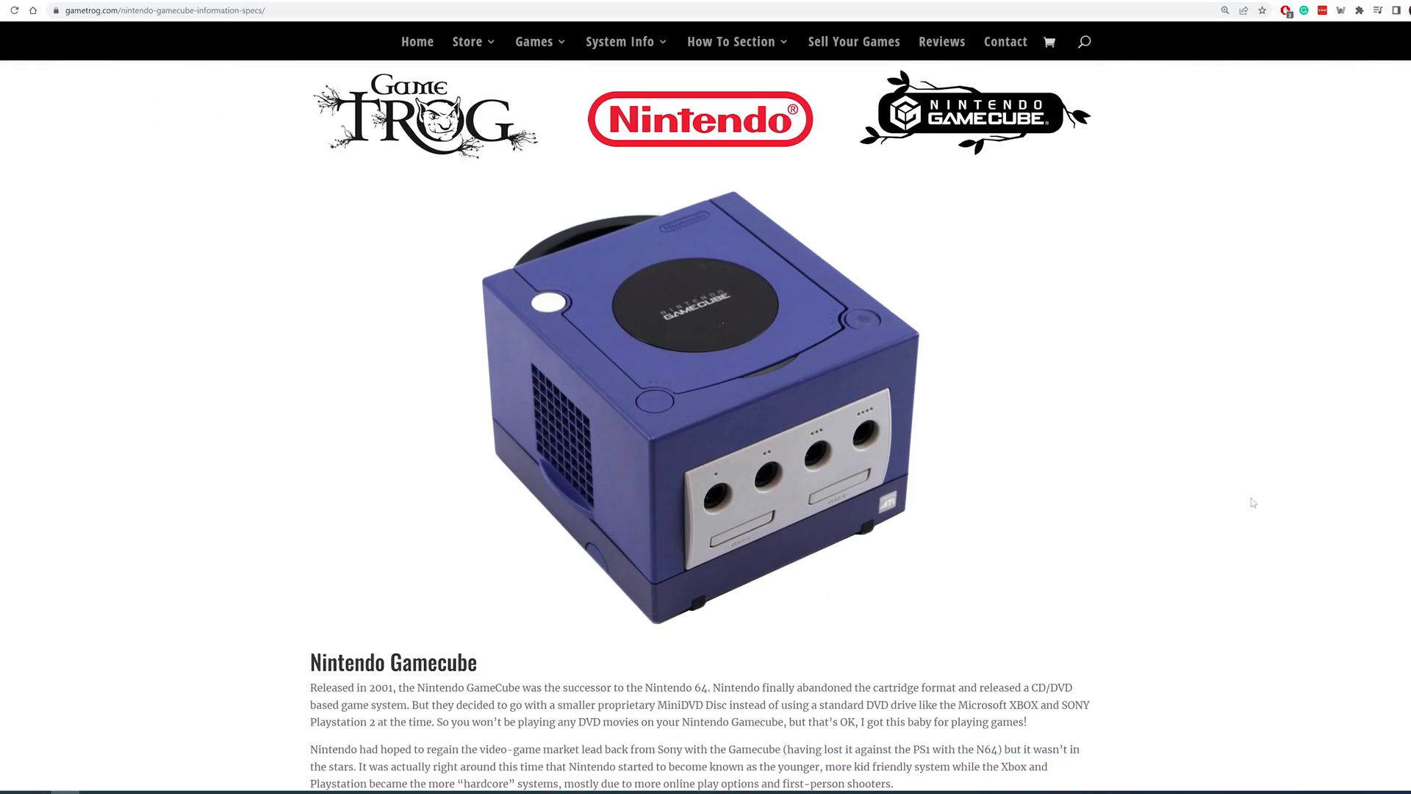
Scroll the GameTrog GameCube specs page down to the Model #DOL-101 section
scroll(down, 3)
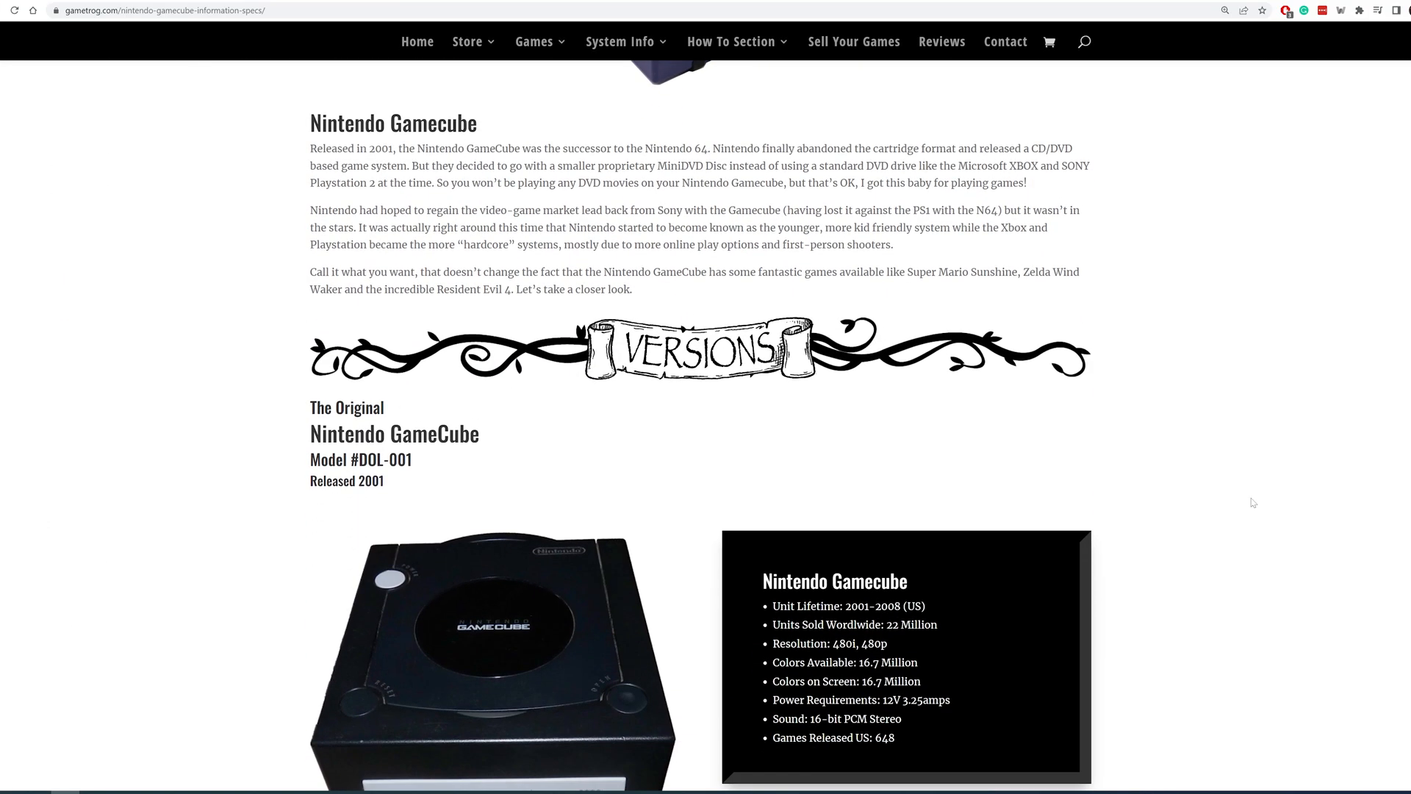
scroll(down, 3)
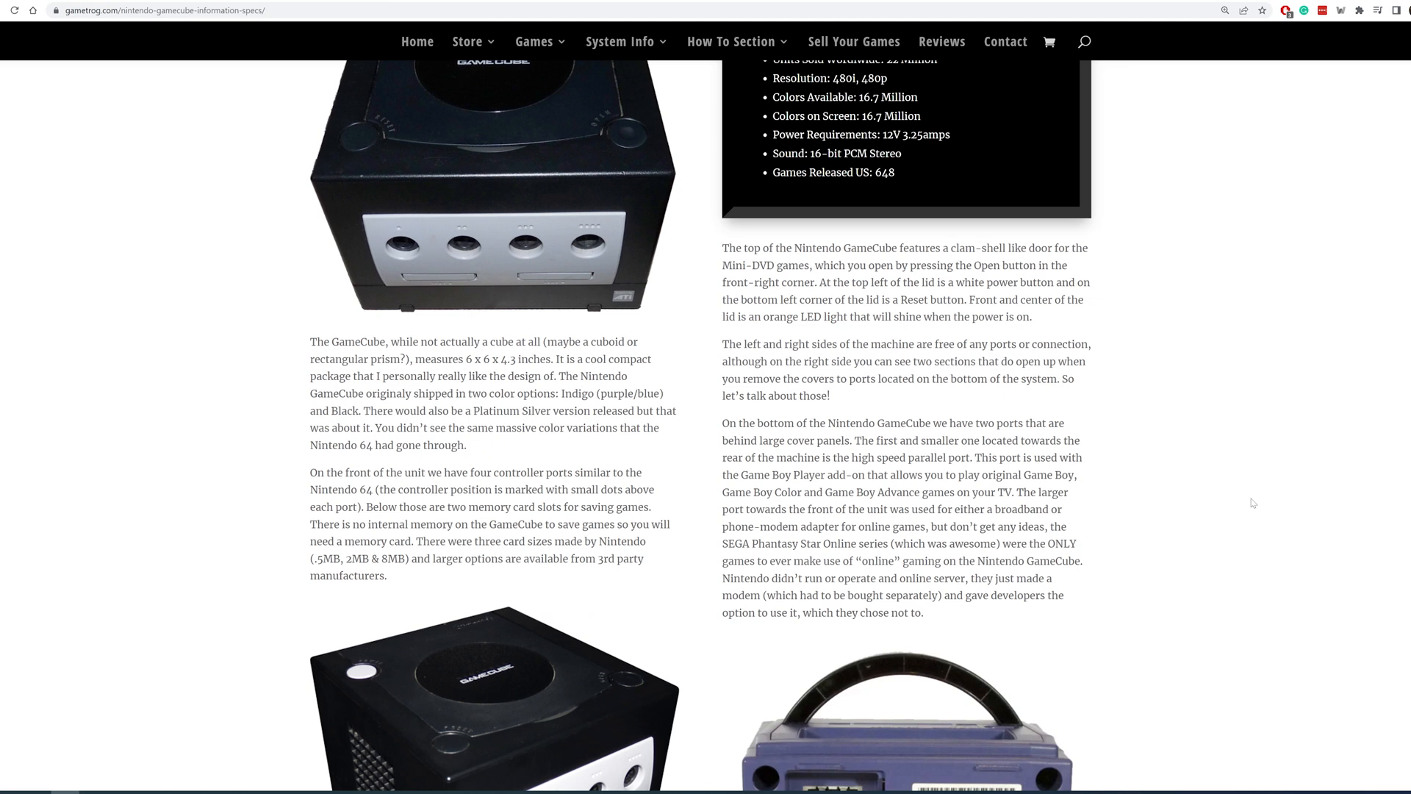
scroll(down, 3)
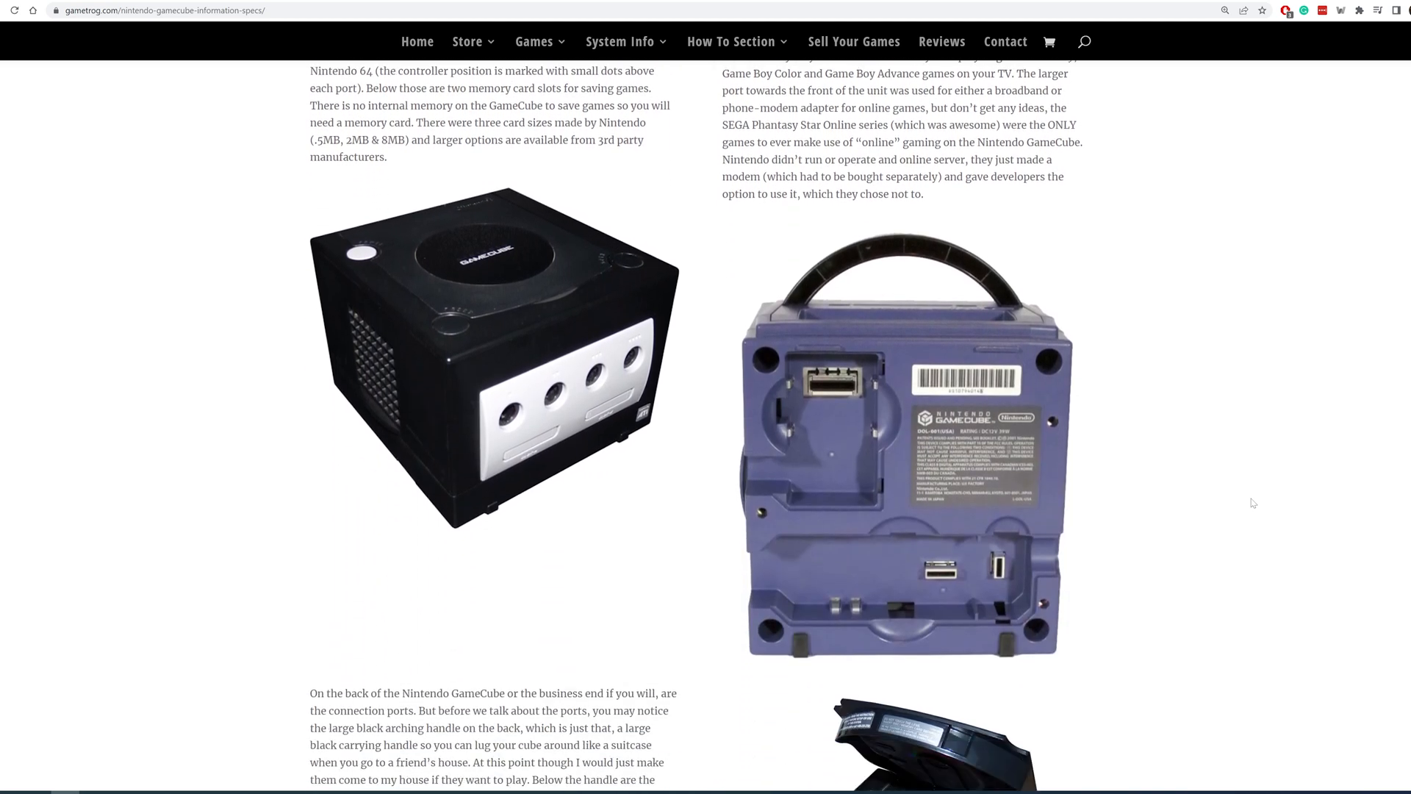
scroll(down, 3)
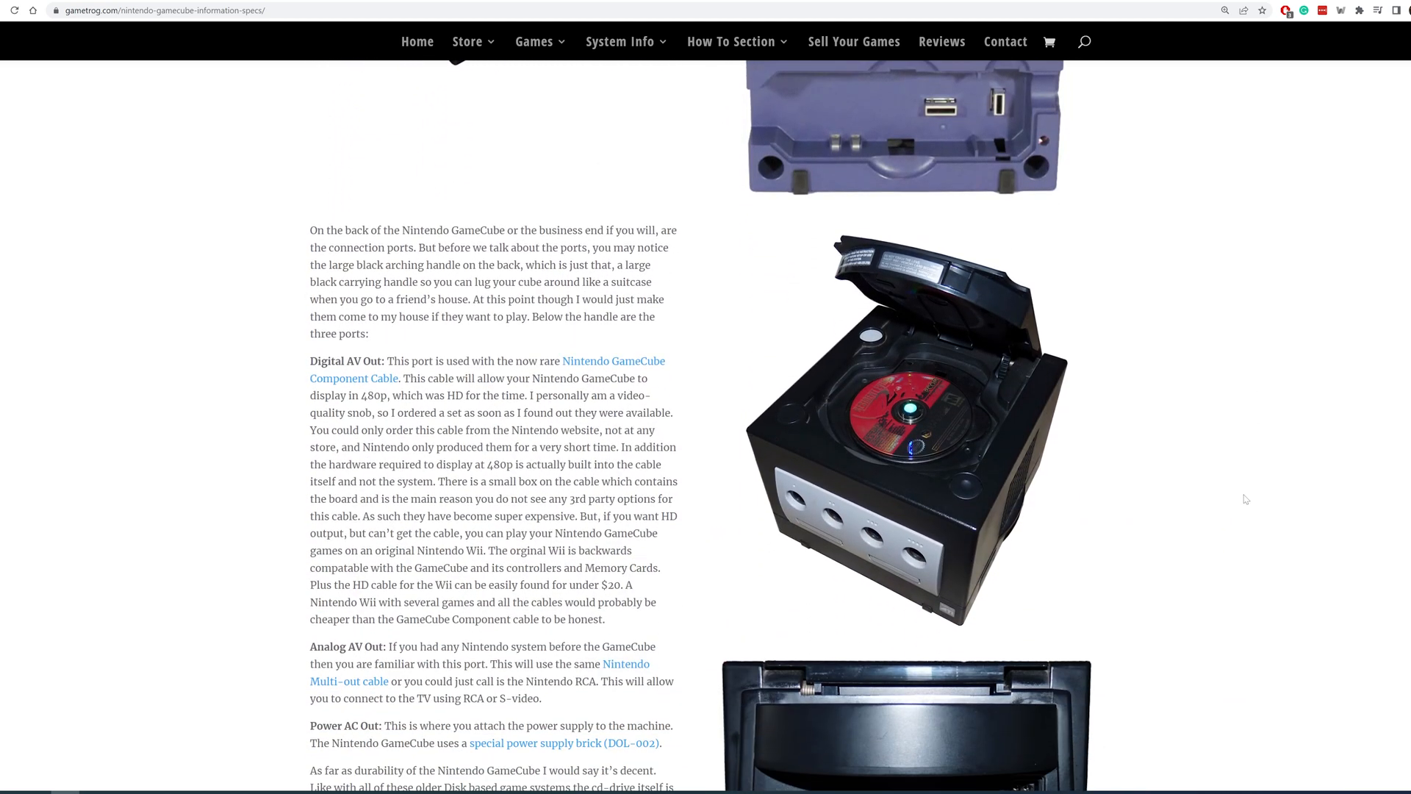
scroll(down, 3)
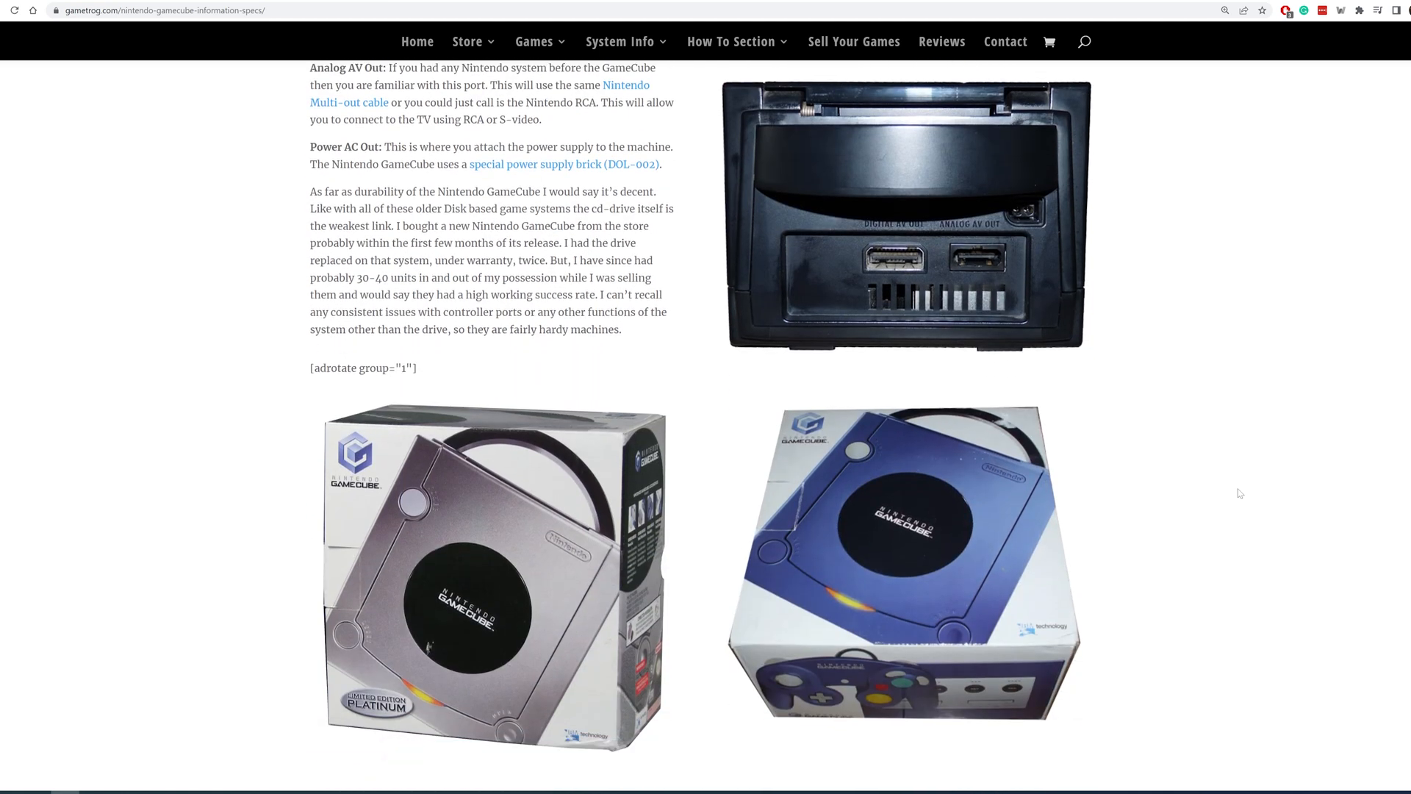
scroll(down, 3)
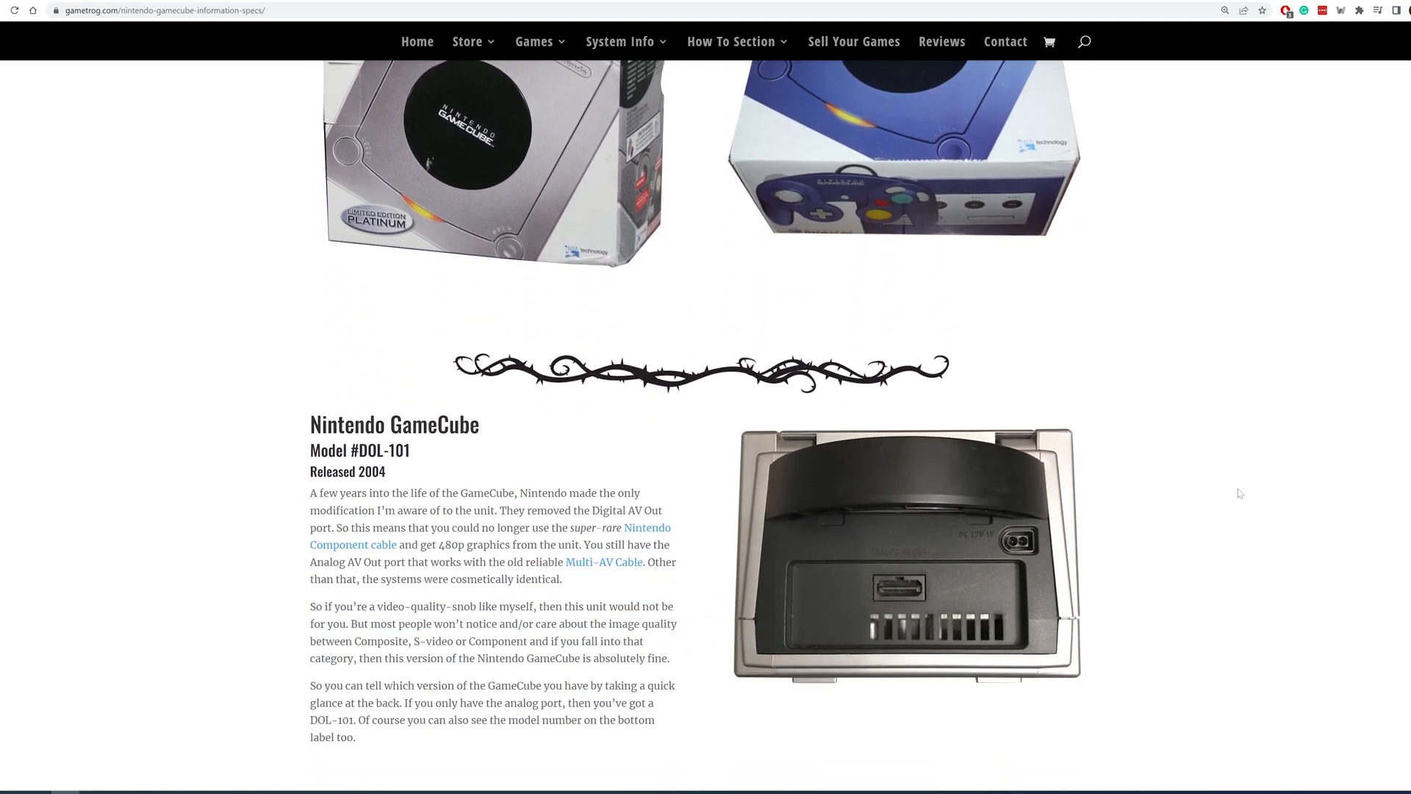
scroll(down, 3)
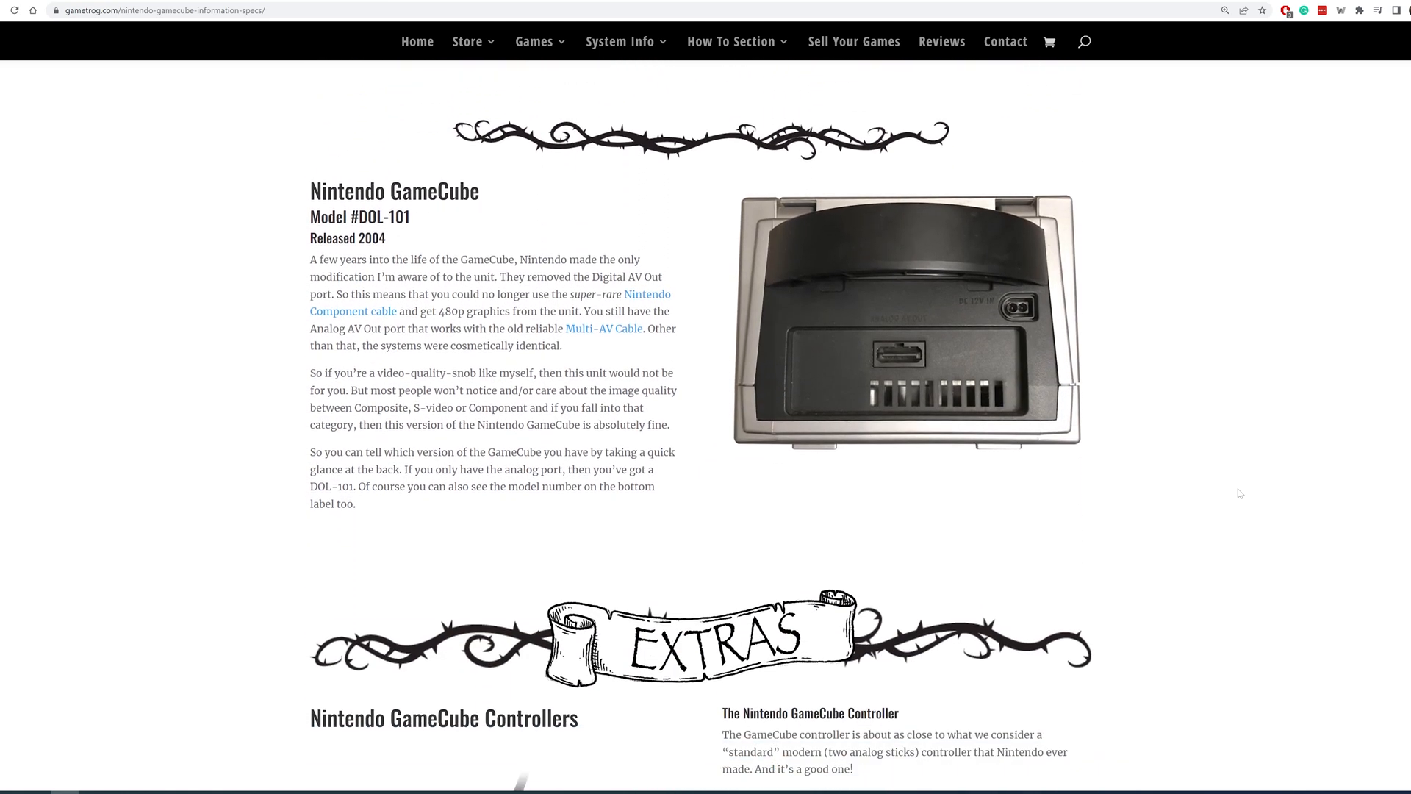
scroll(down, 3)
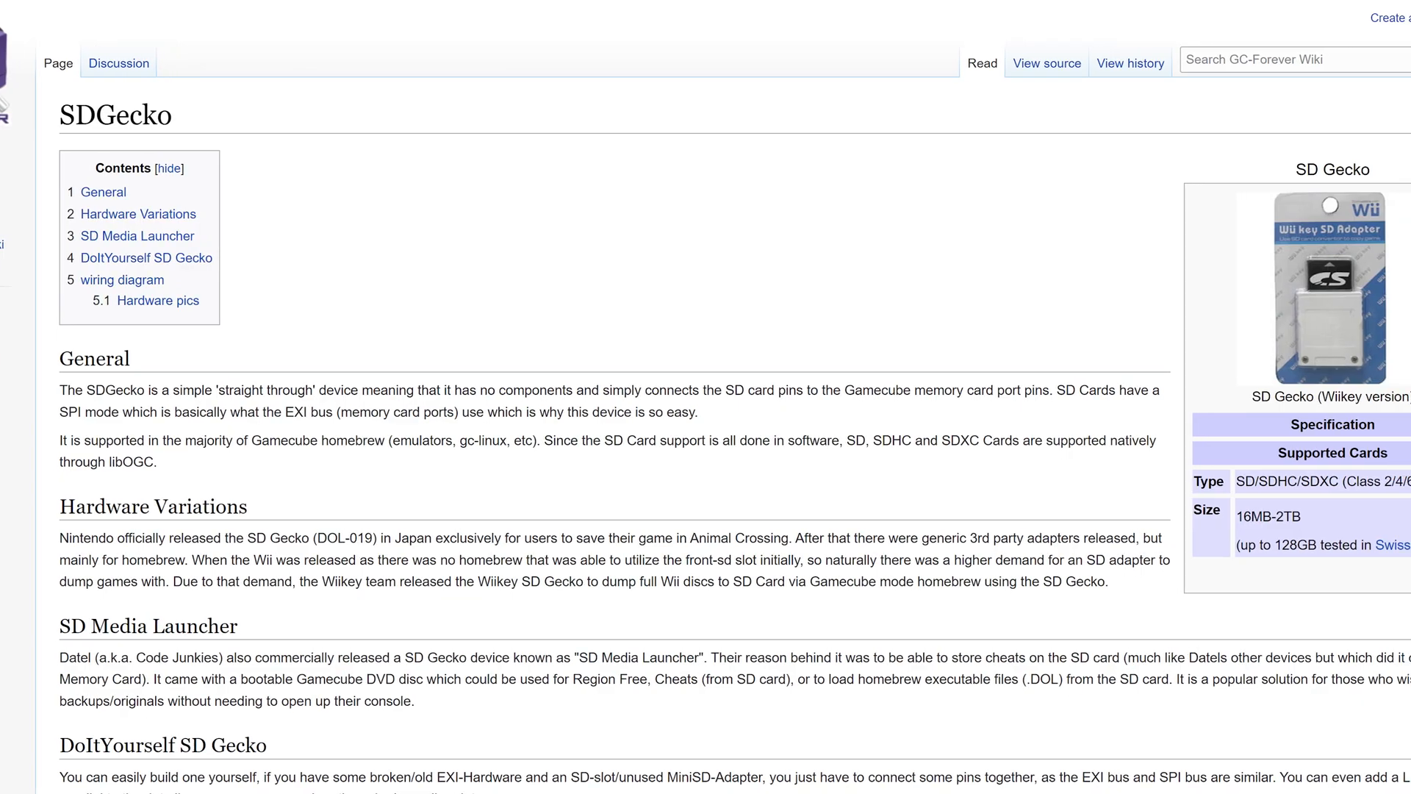
Scroll the SDGecko article slightly to show its adapter description and supported cards
scroll(right, 3)
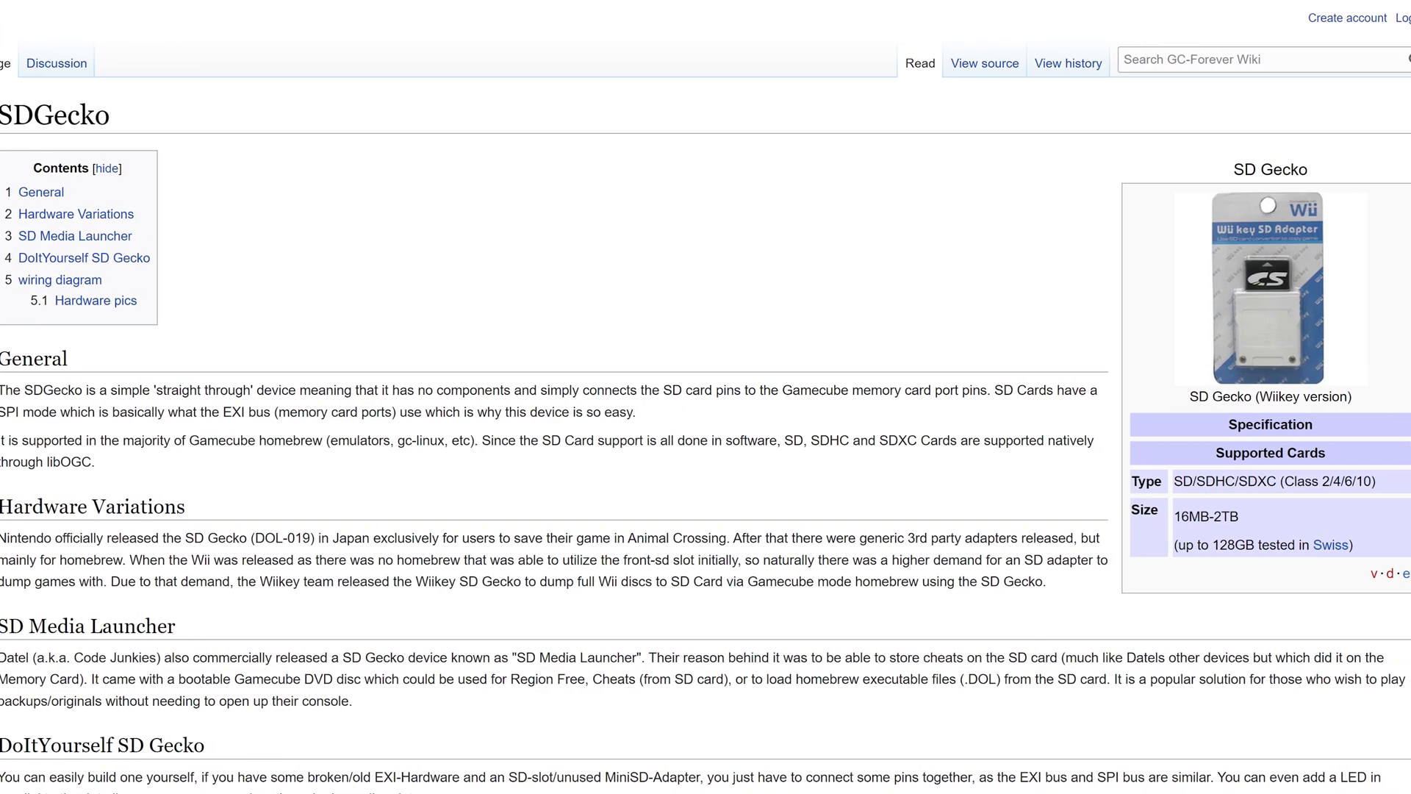